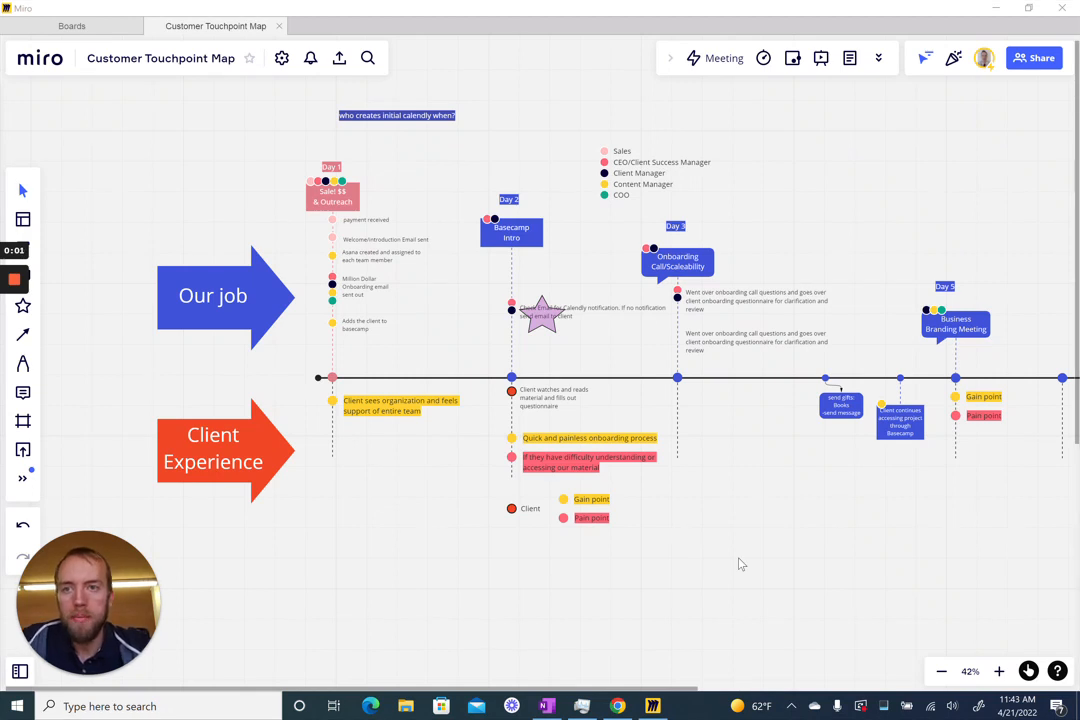
pyautogui.moveTo(655, 341)
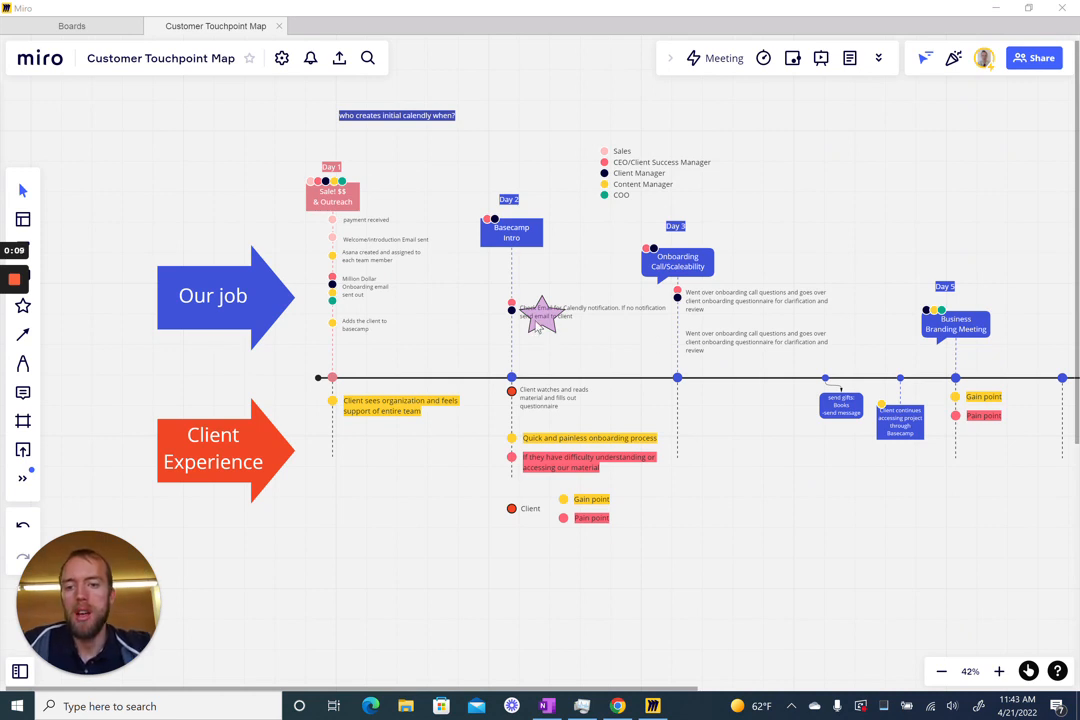
pyautogui.moveTo(492, 260)
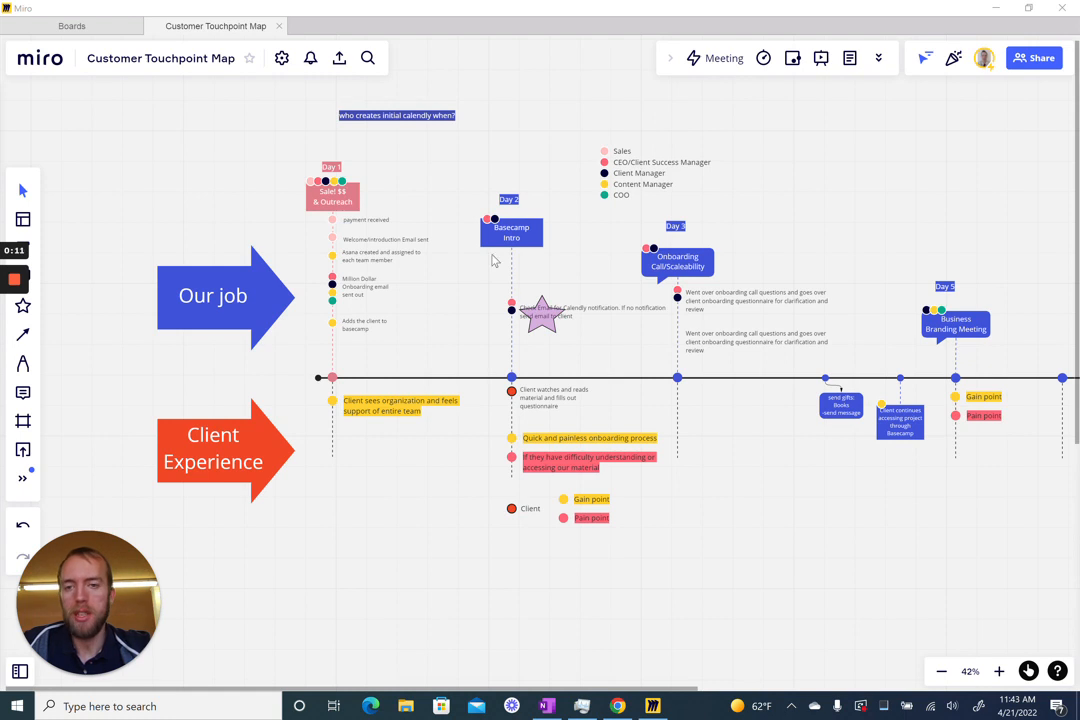
pyautogui.moveTo(493, 235)
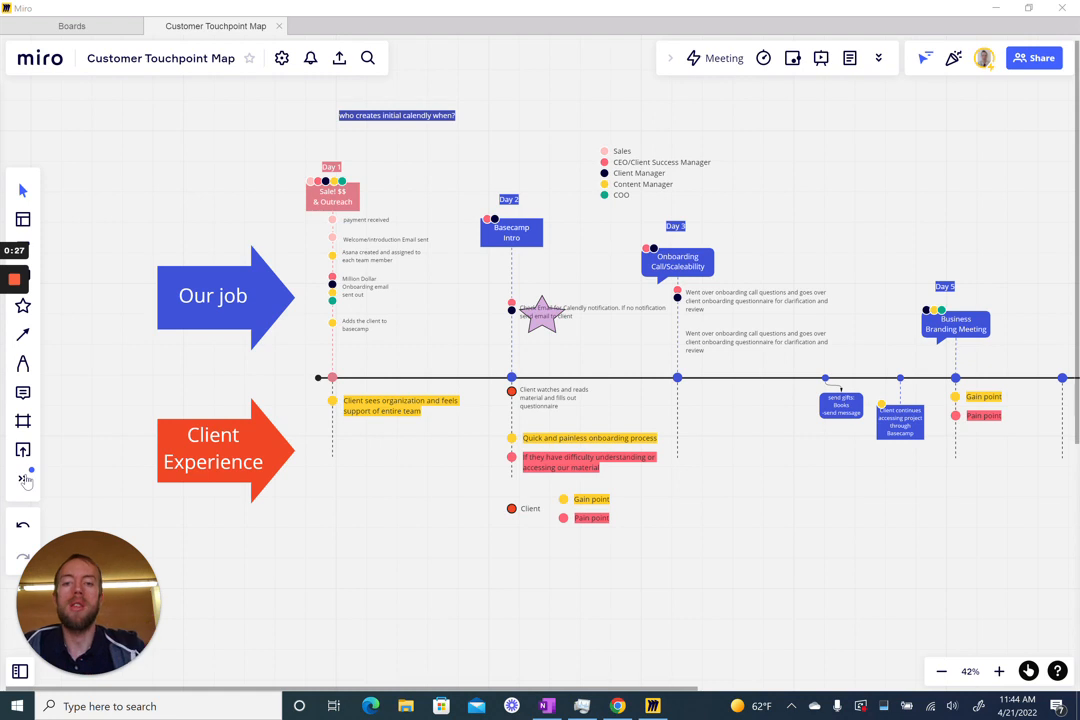
pyautogui.moveTo(24, 478)
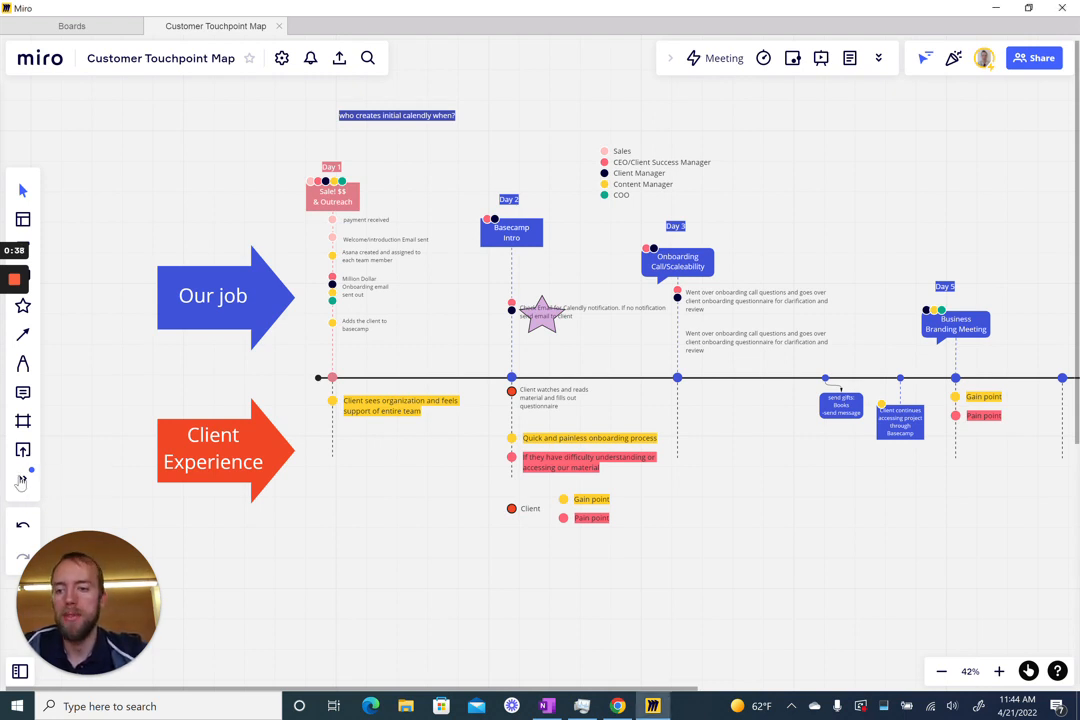
# - Search the board's apps list for 'asana' to bring up Asana Cards
pyautogui.click(22, 478)
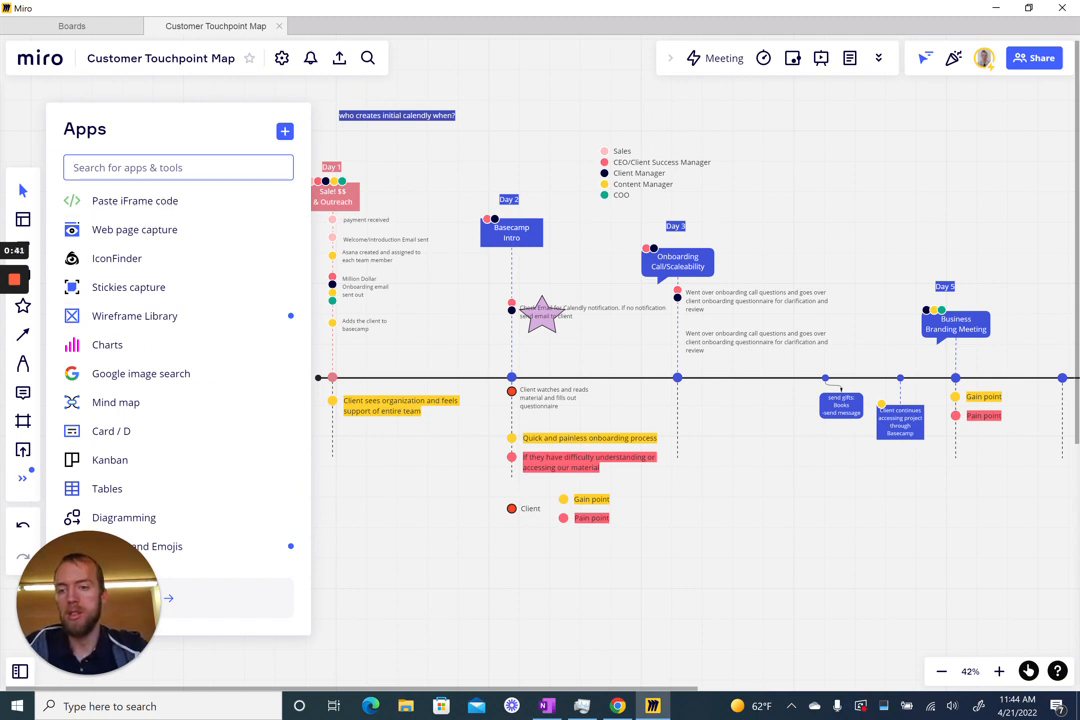
pyautogui.moveTo(23, 478)
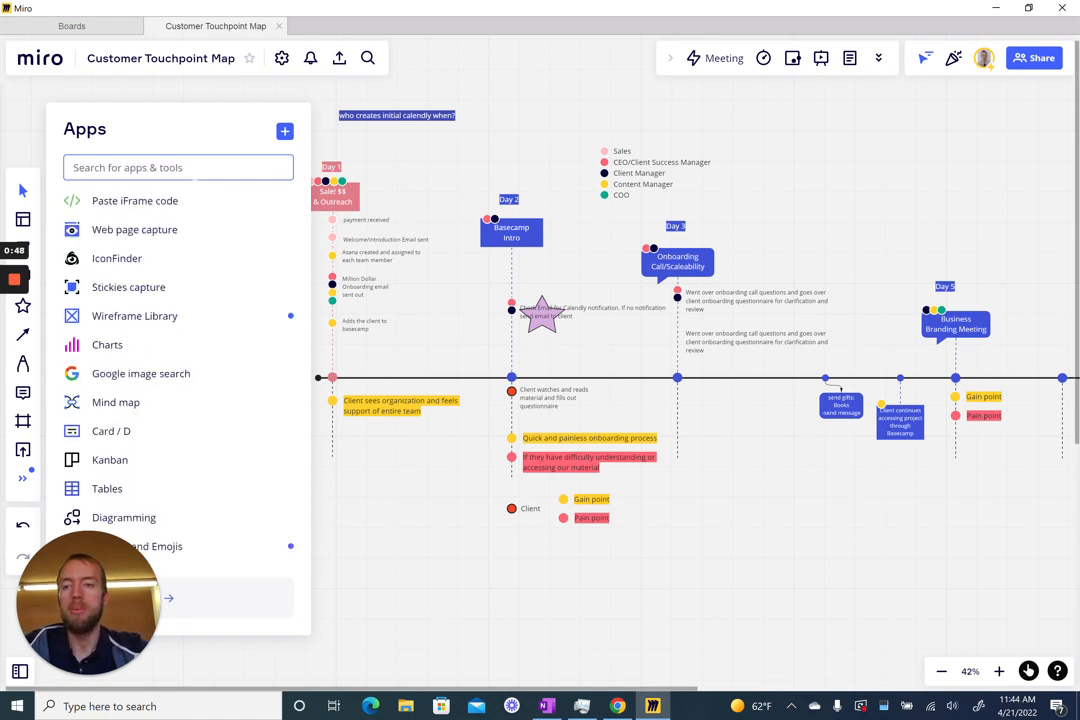
pyautogui.write('asana')
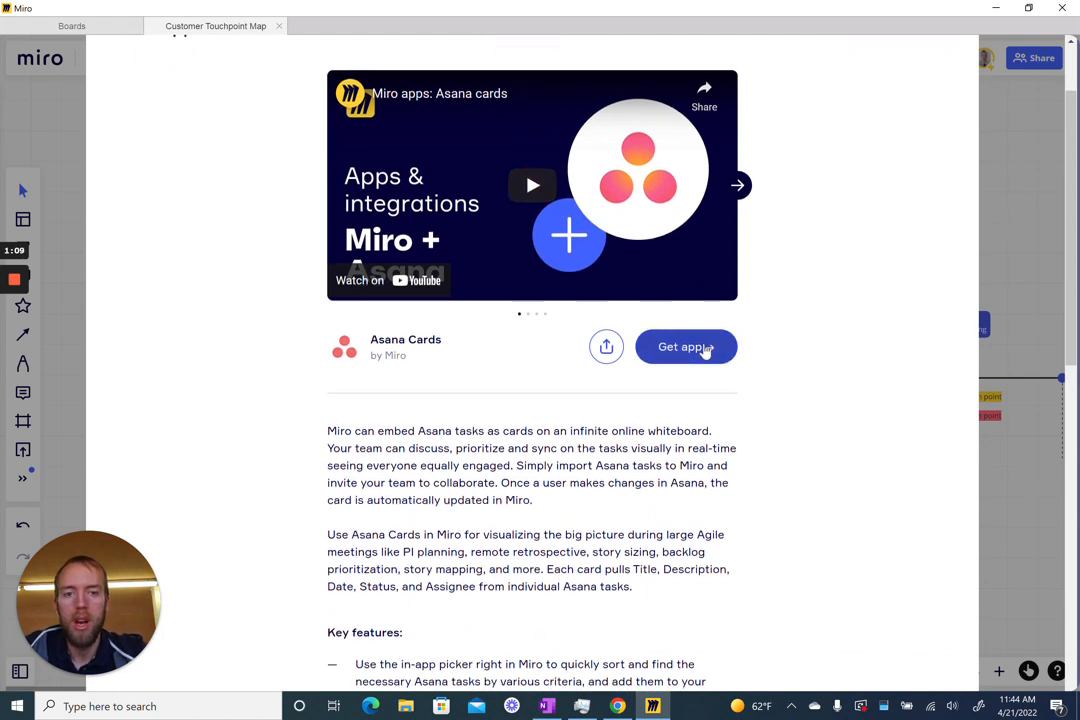
# - Get the Asana Cards app to reach its Install & authorize page
pyautogui.click(686, 346)
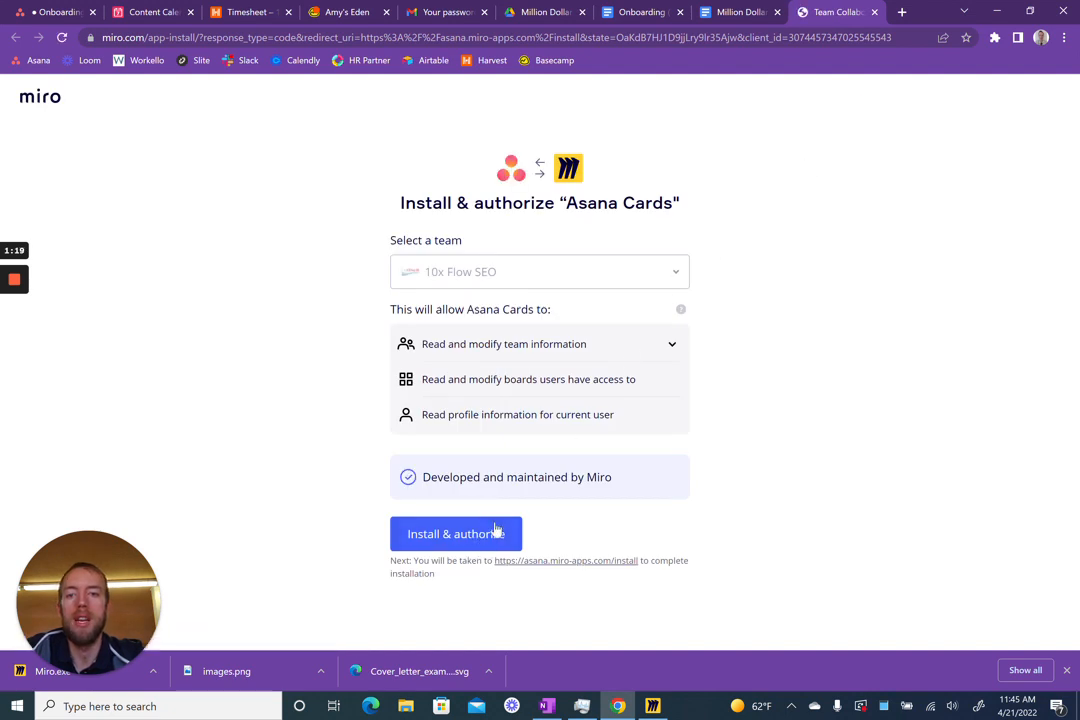
pyautogui.moveTo(680, 273)
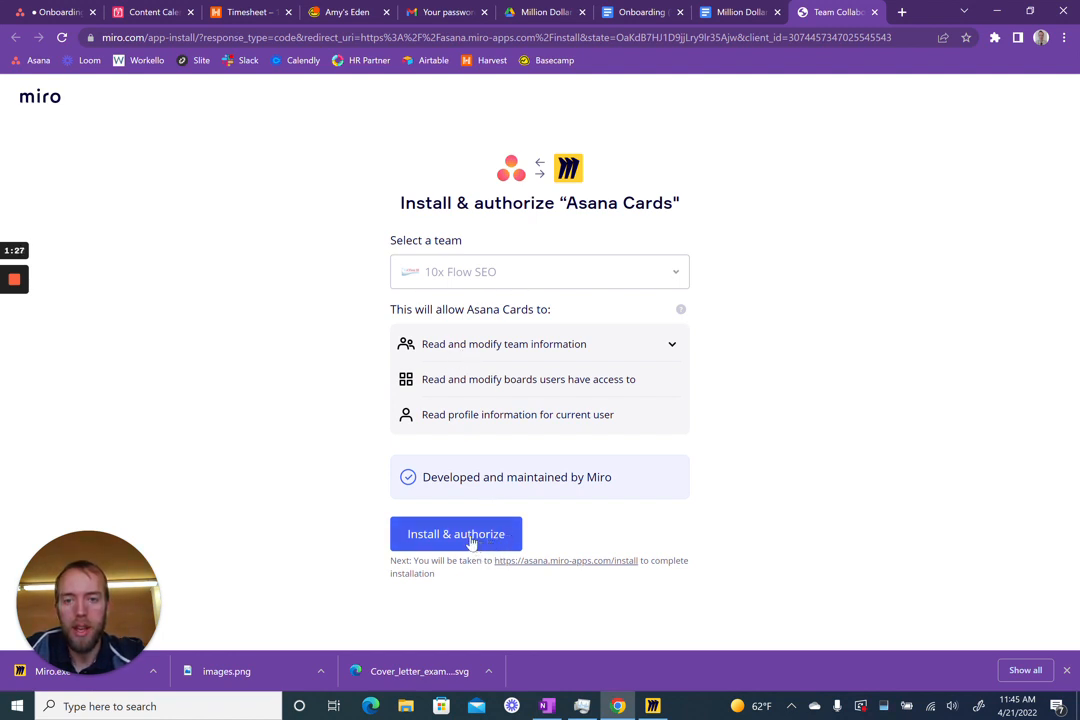
# - Install and authorize Asana Cards for the 10x Flow SEO team
pyautogui.click(456, 533)
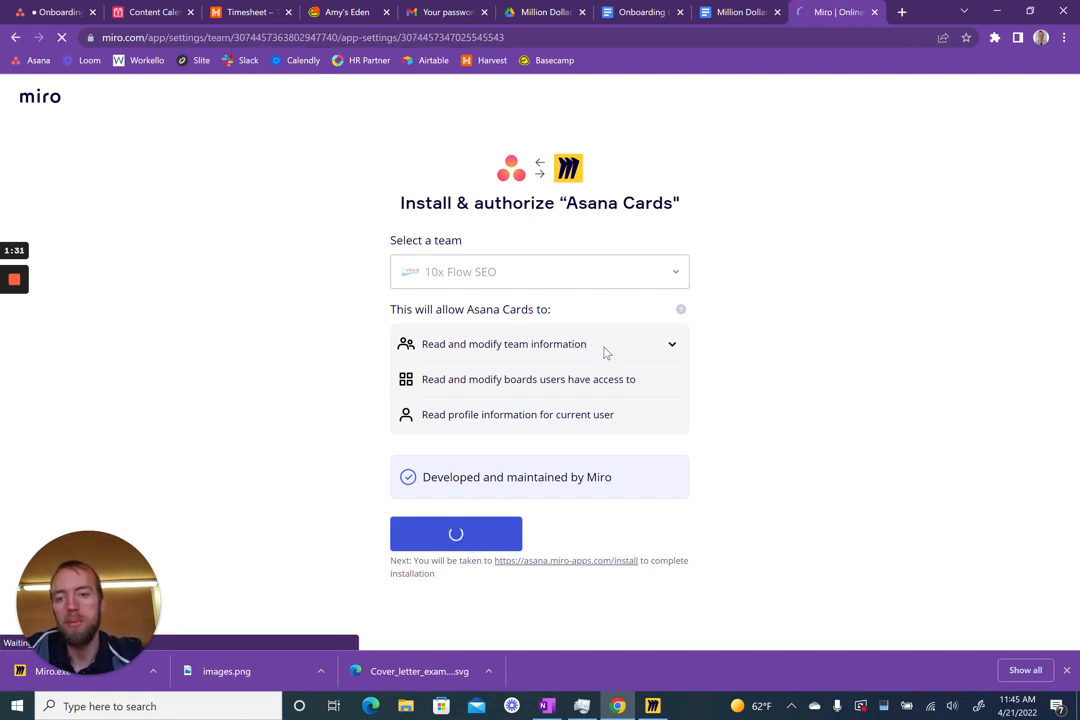
pyautogui.click(456, 533)
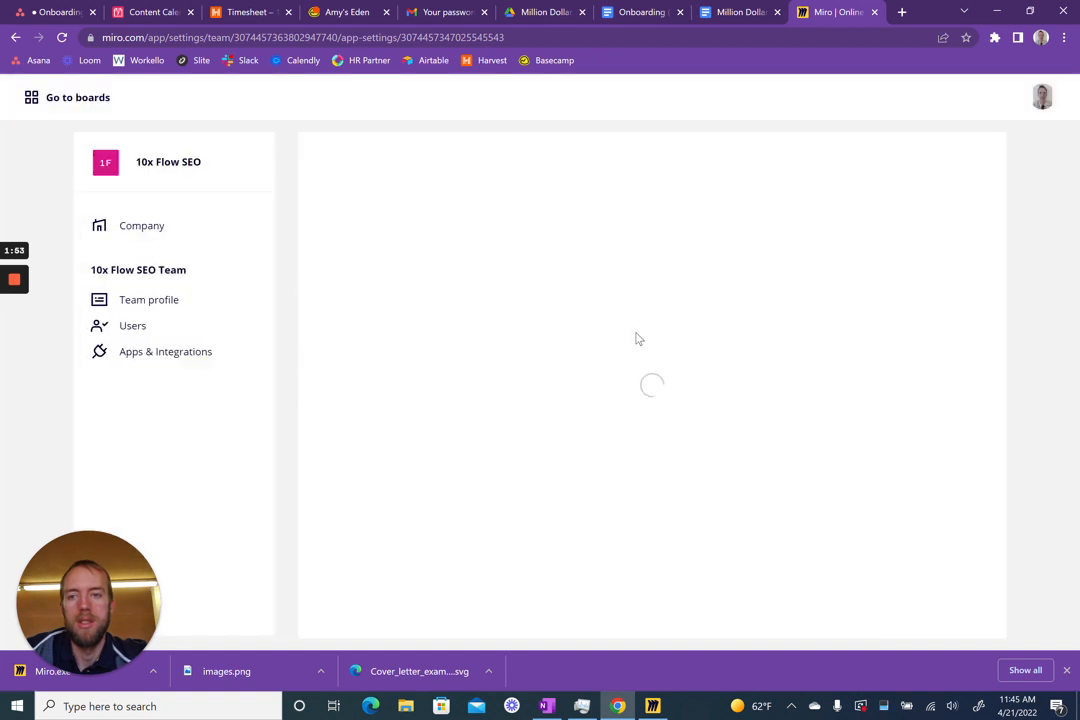
# - Connect an Asana account from the Asana Cards Apps & Integrations settings
pyautogui.click(165, 351)
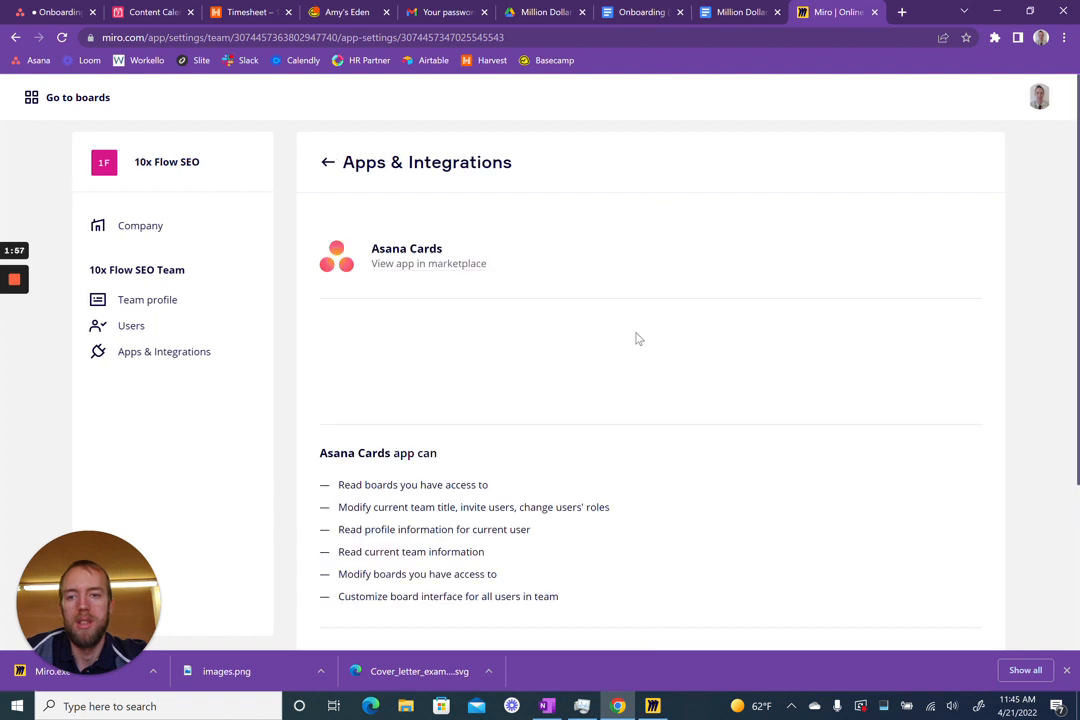
pyautogui.scroll(-3)
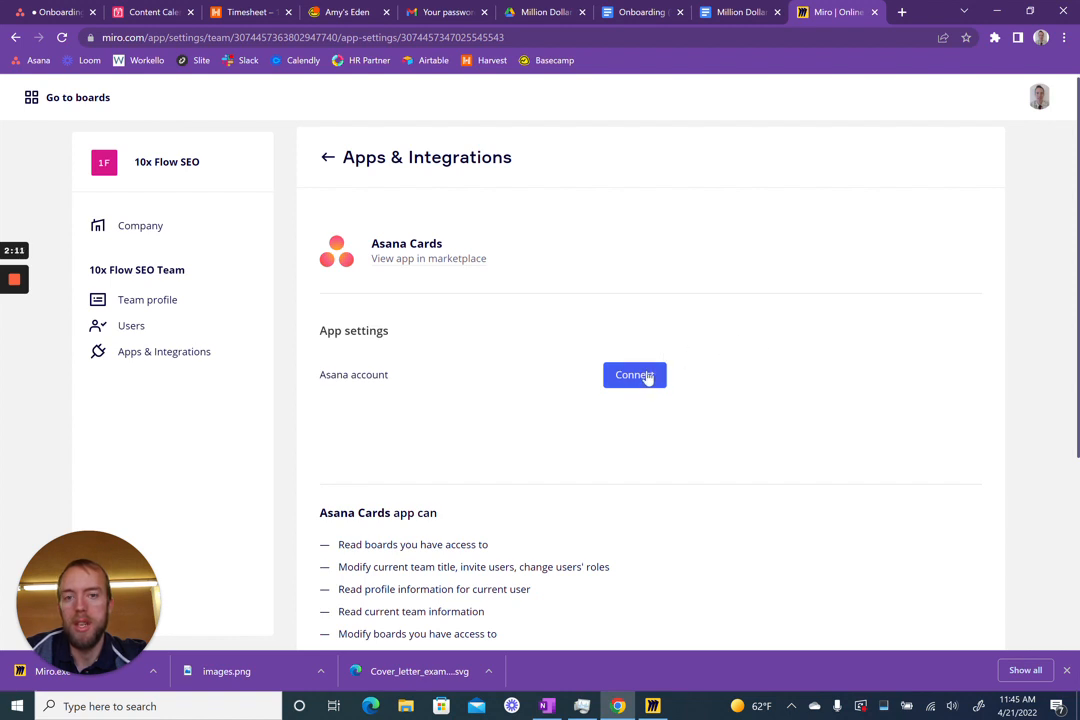
pyautogui.click(634, 374)
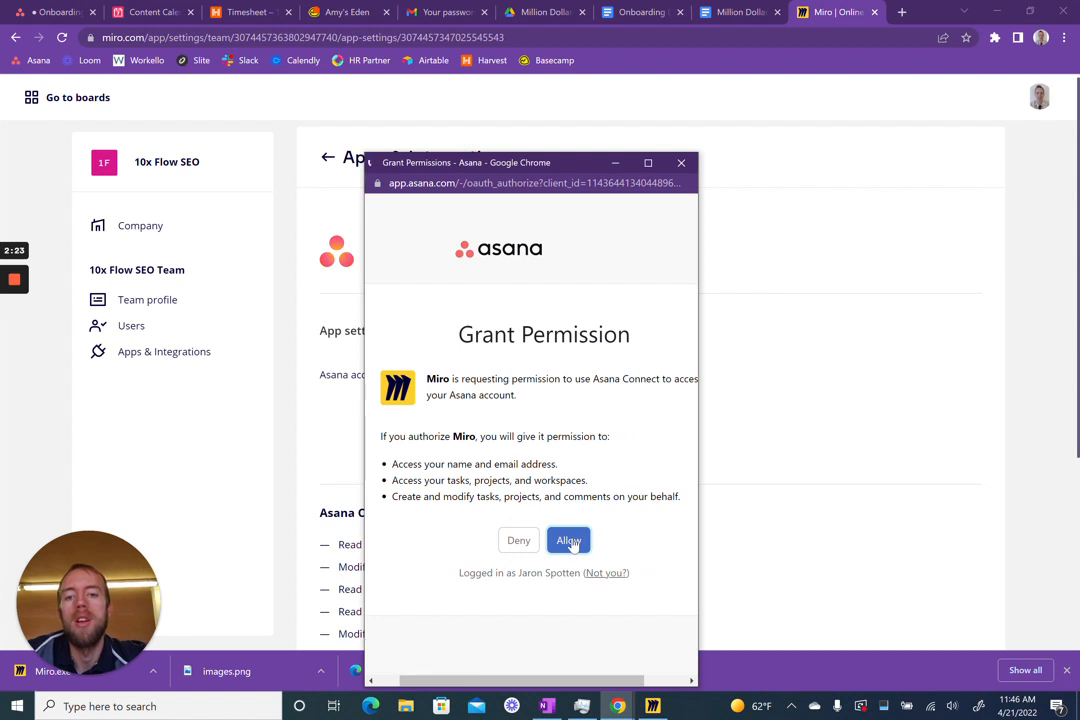
# - Allow Miro access to the Asana account and return to Miro
pyautogui.click(568, 540)
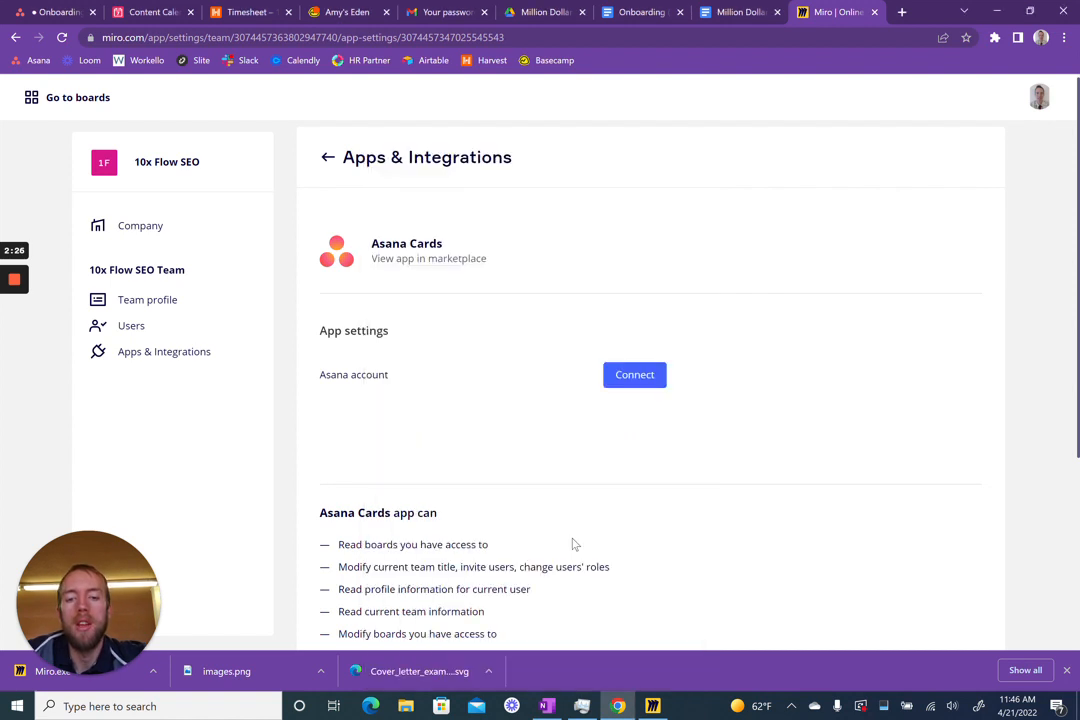
pyautogui.click(634, 374)
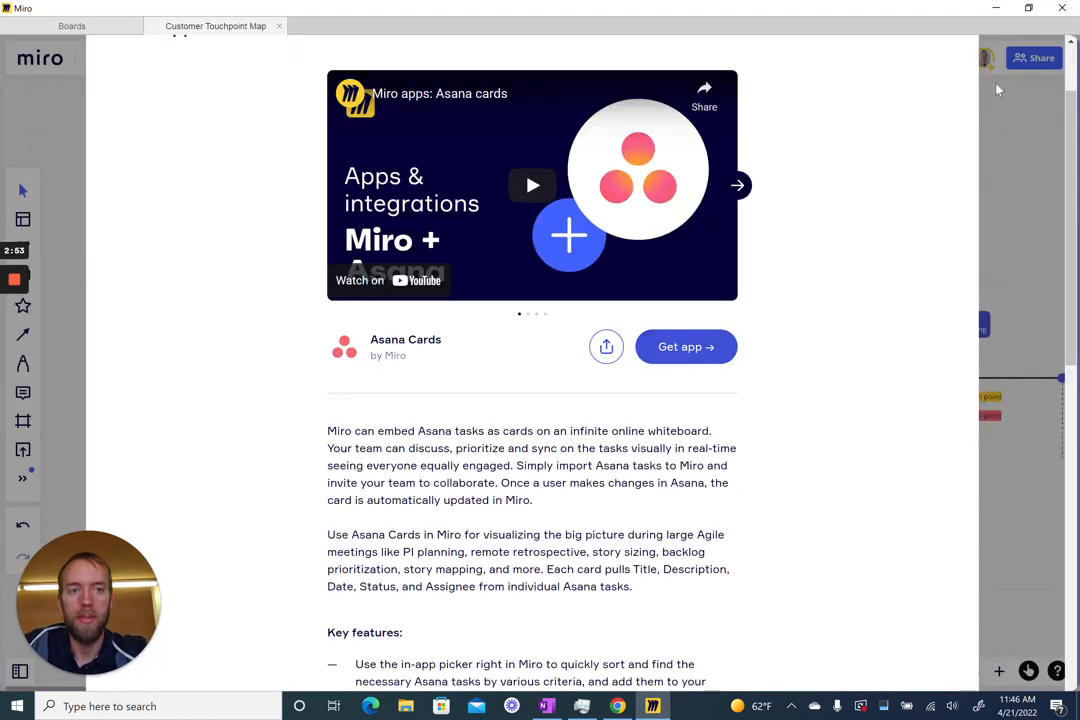
pyautogui.moveTo(1020, 157)
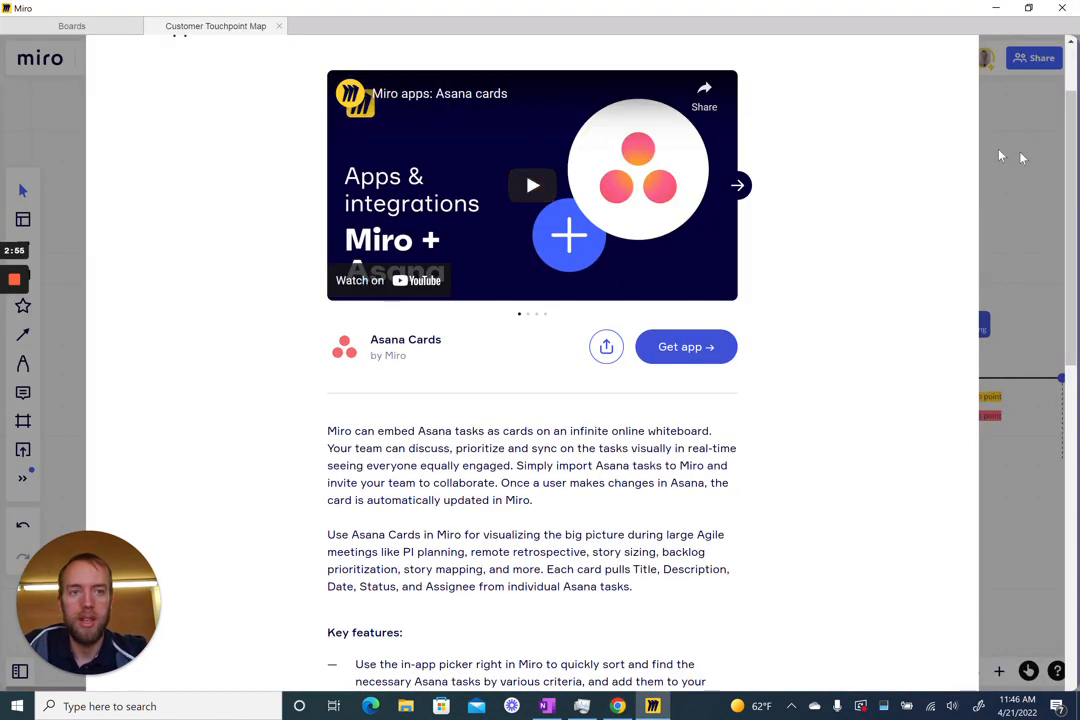
# - Close the Asana Cards app details modal
pyautogui.scroll(-3)
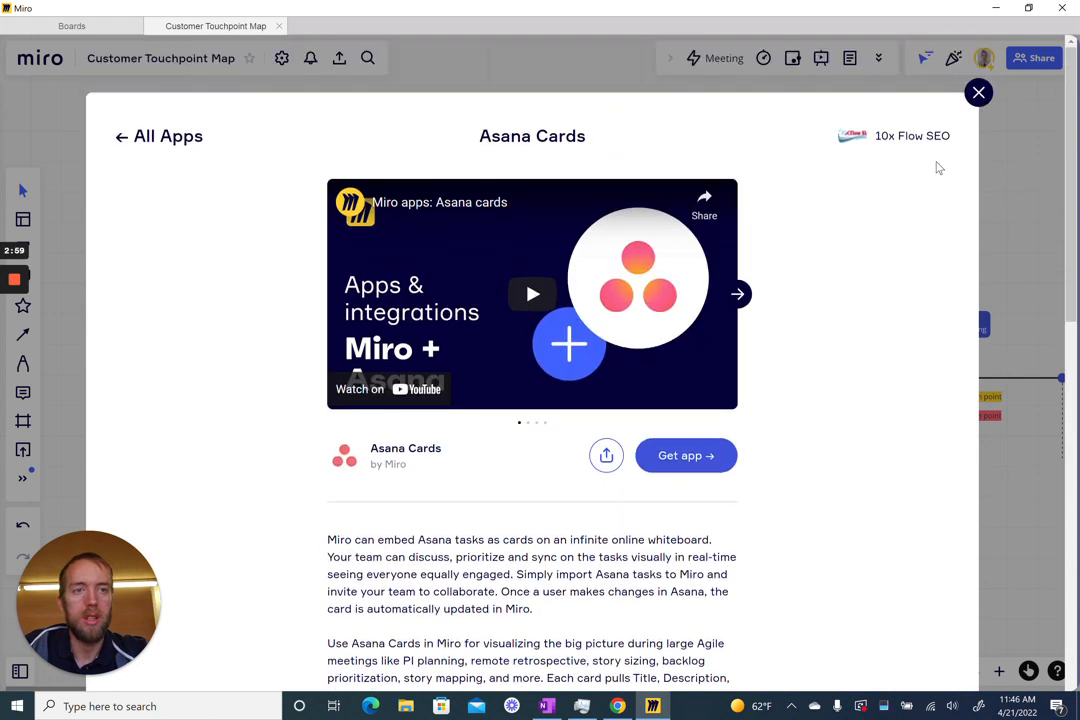
pyautogui.click(978, 92)
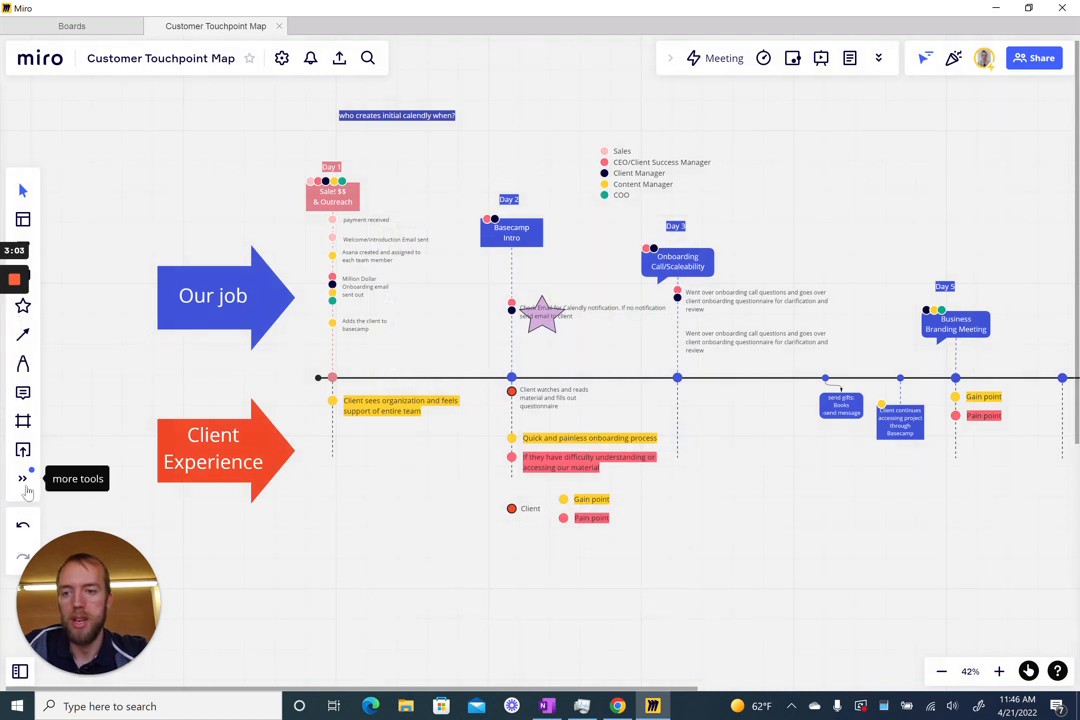
pyautogui.moveTo(73, 431)
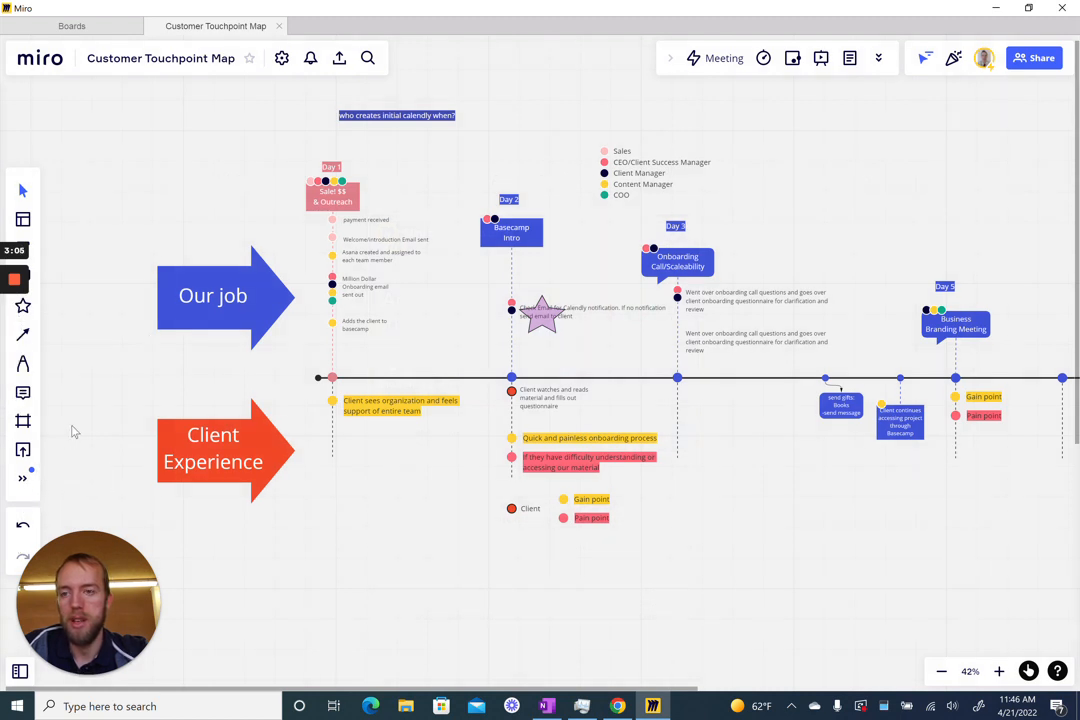
pyautogui.moveTo(22, 478)
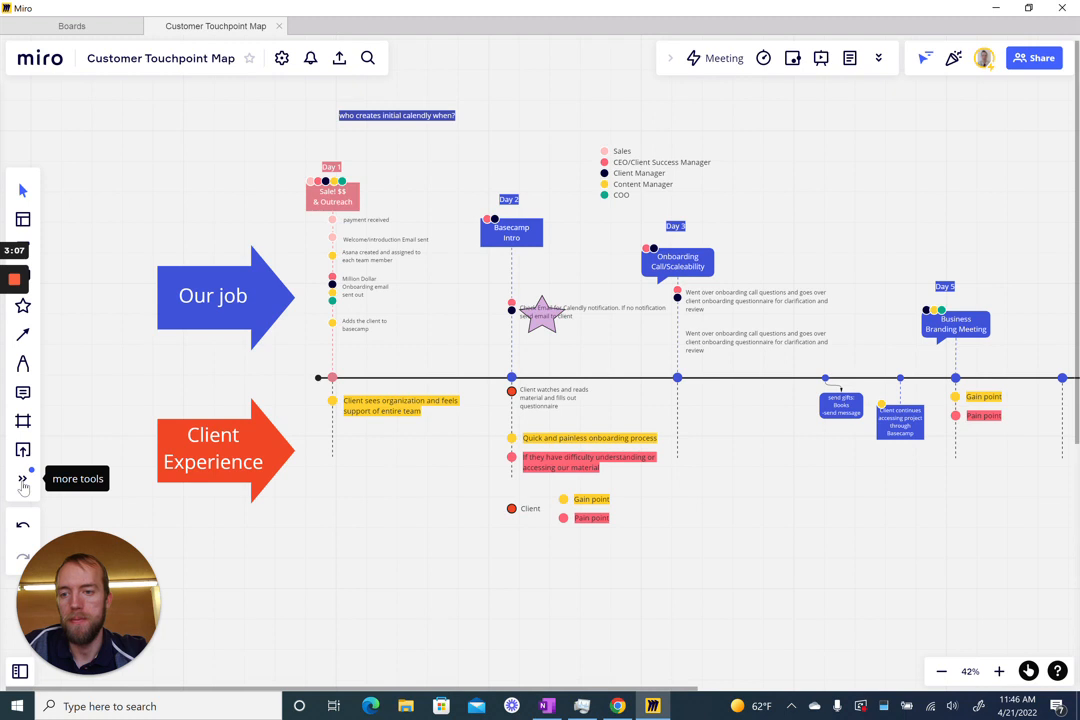
# - Search the Apps panel for 'asa' and launch Asana Cards
pyautogui.click(23, 478)
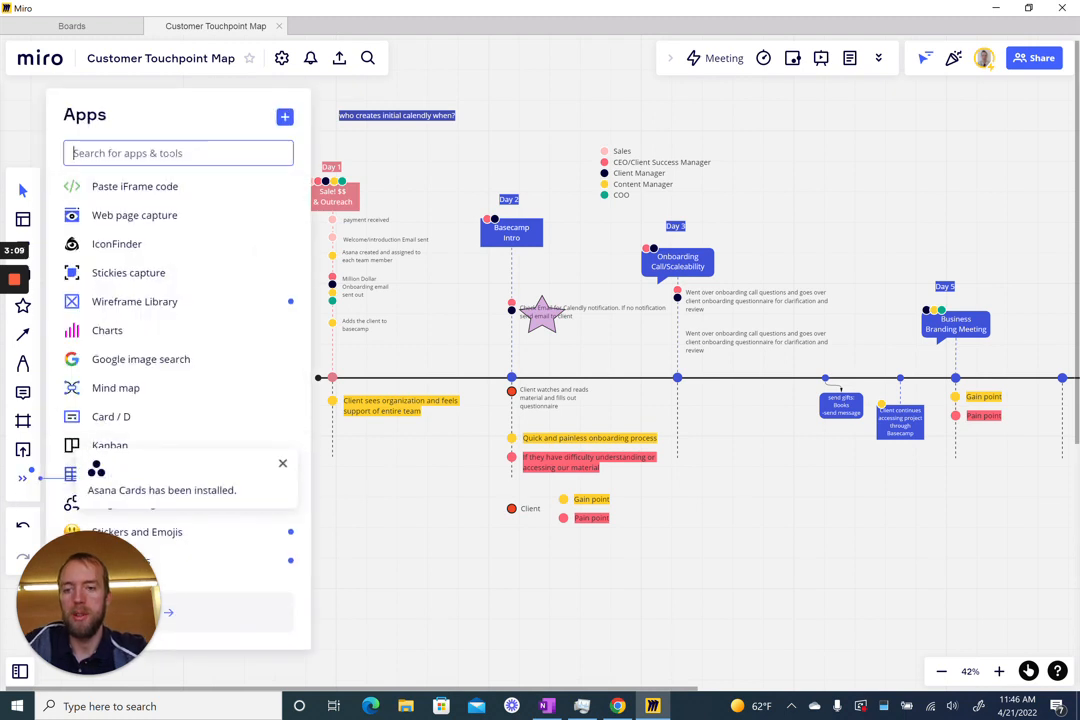
pyautogui.write('asa')
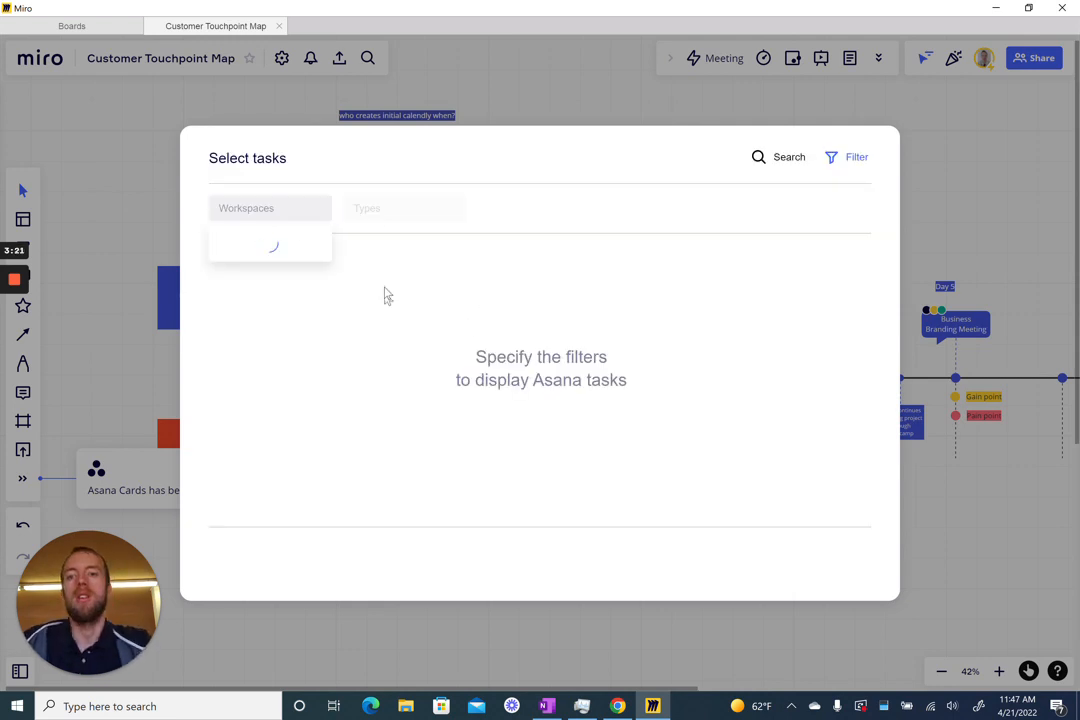
# - Pick the 10xFlowSEO.com workspace, filter by project, and add the Create gmail templates card
pyautogui.click(405, 208)
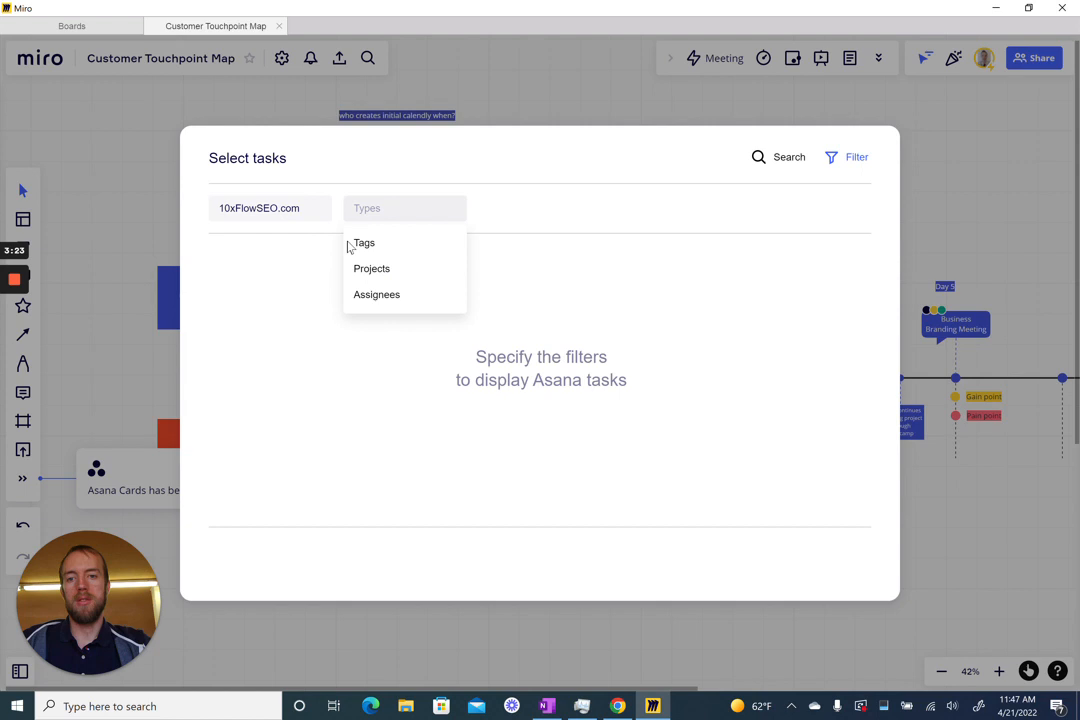
pyautogui.click(372, 268)
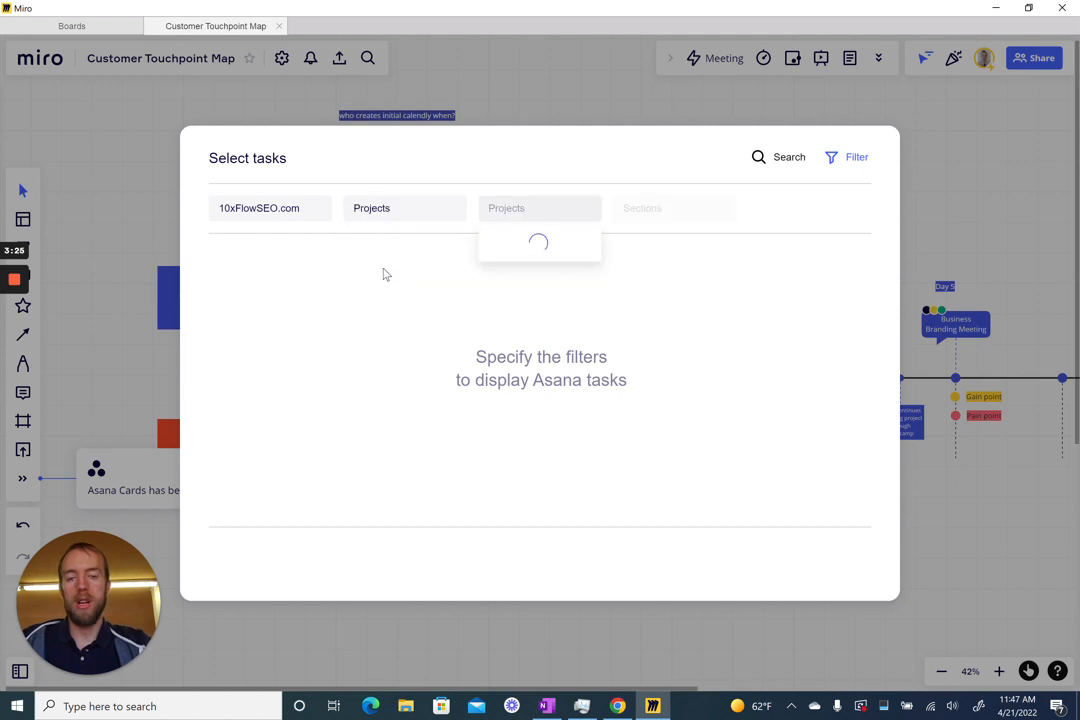
pyautogui.click(540, 208)
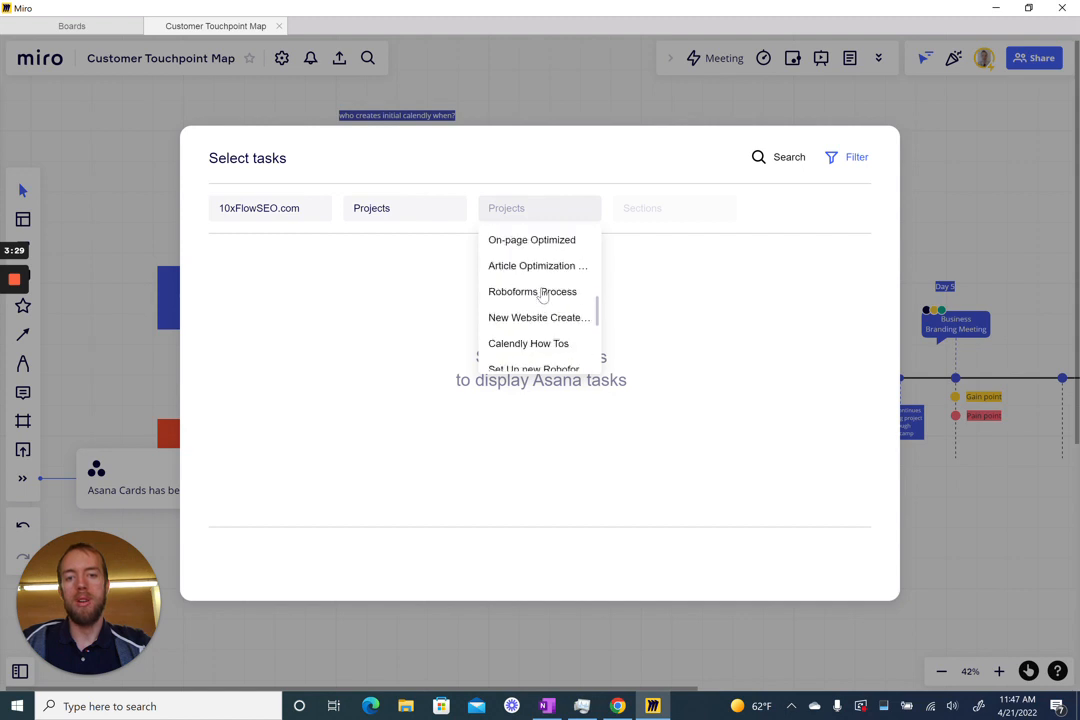
pyautogui.scroll(-3)
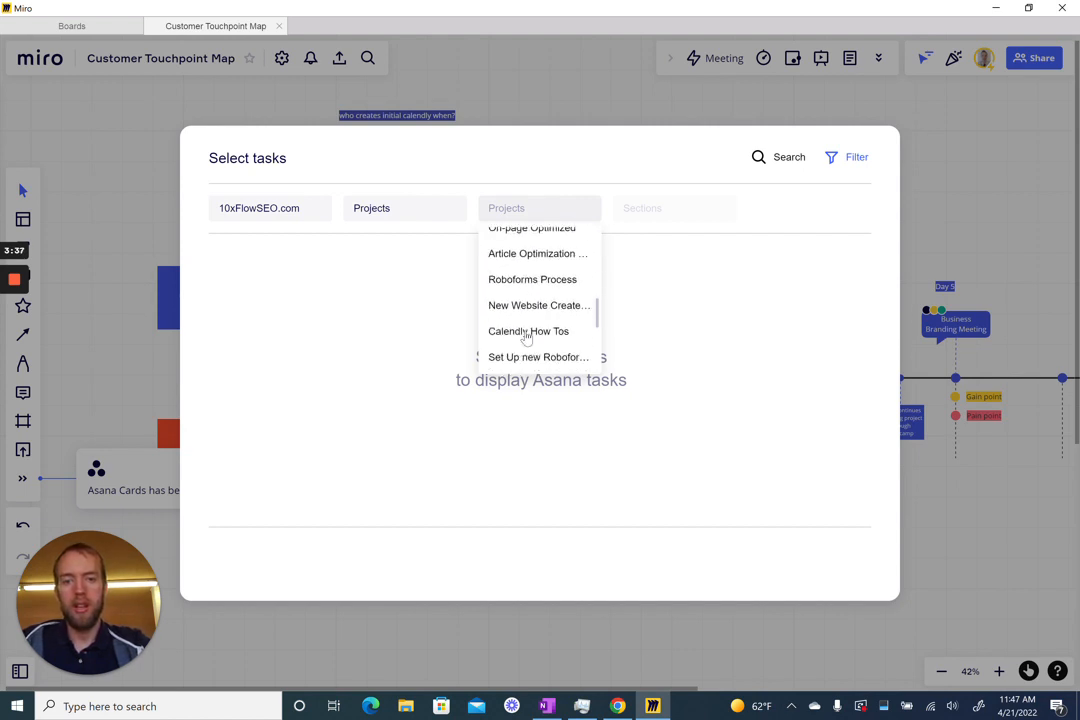
pyautogui.scroll(-3)
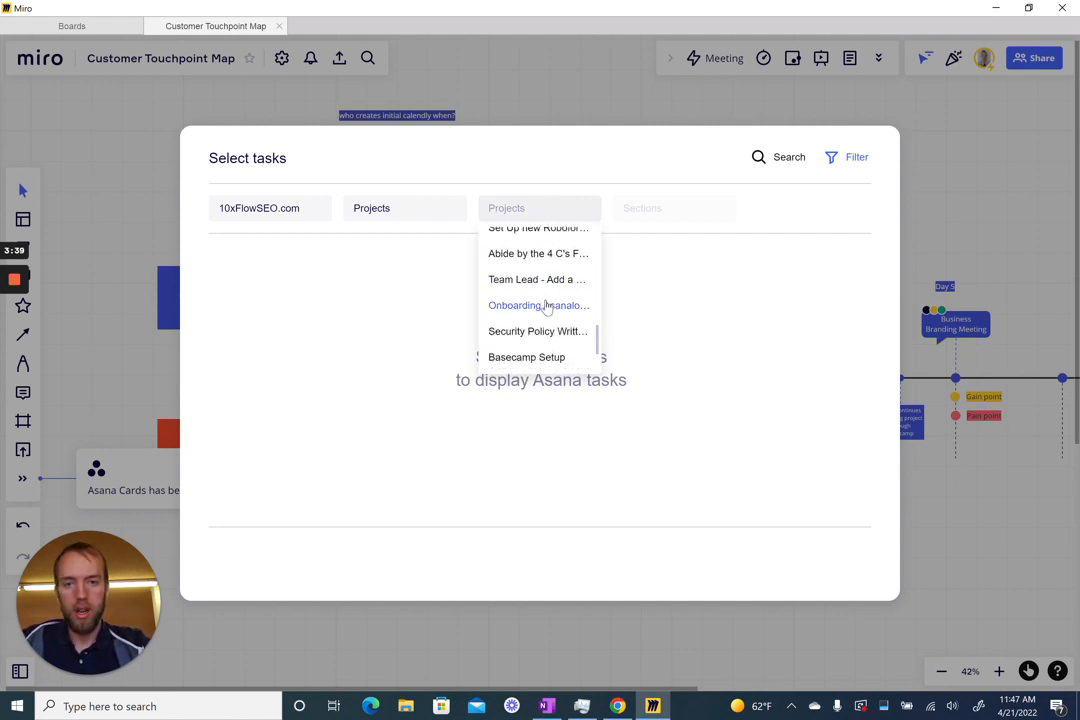
pyautogui.scroll(-3)
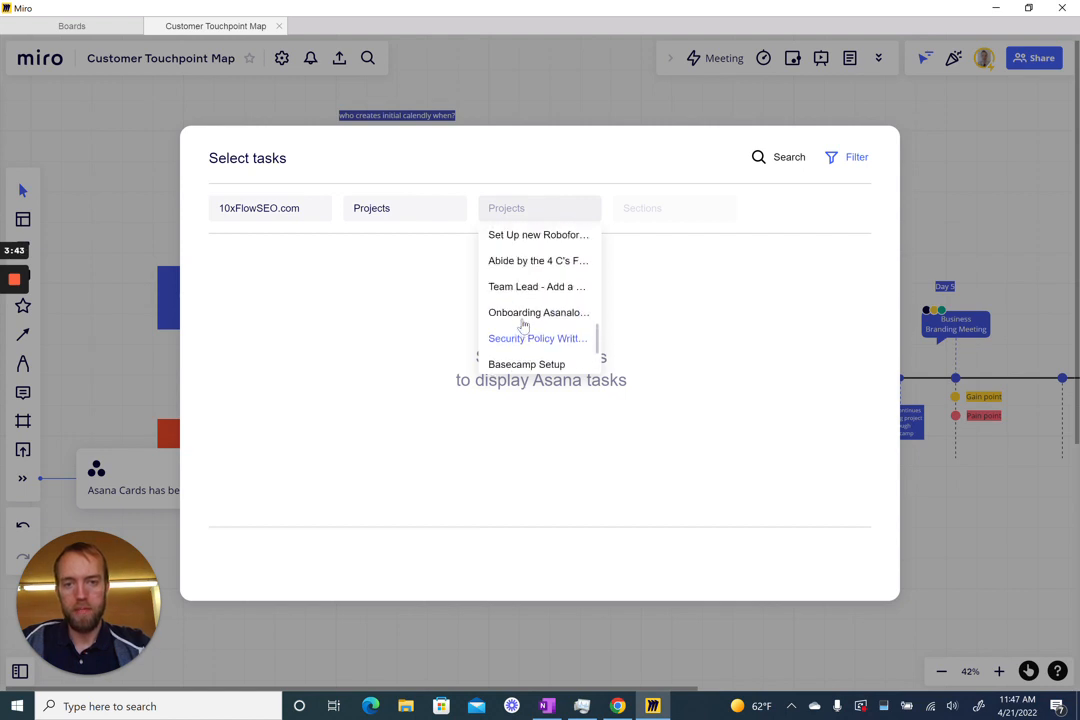
pyautogui.click(538, 312)
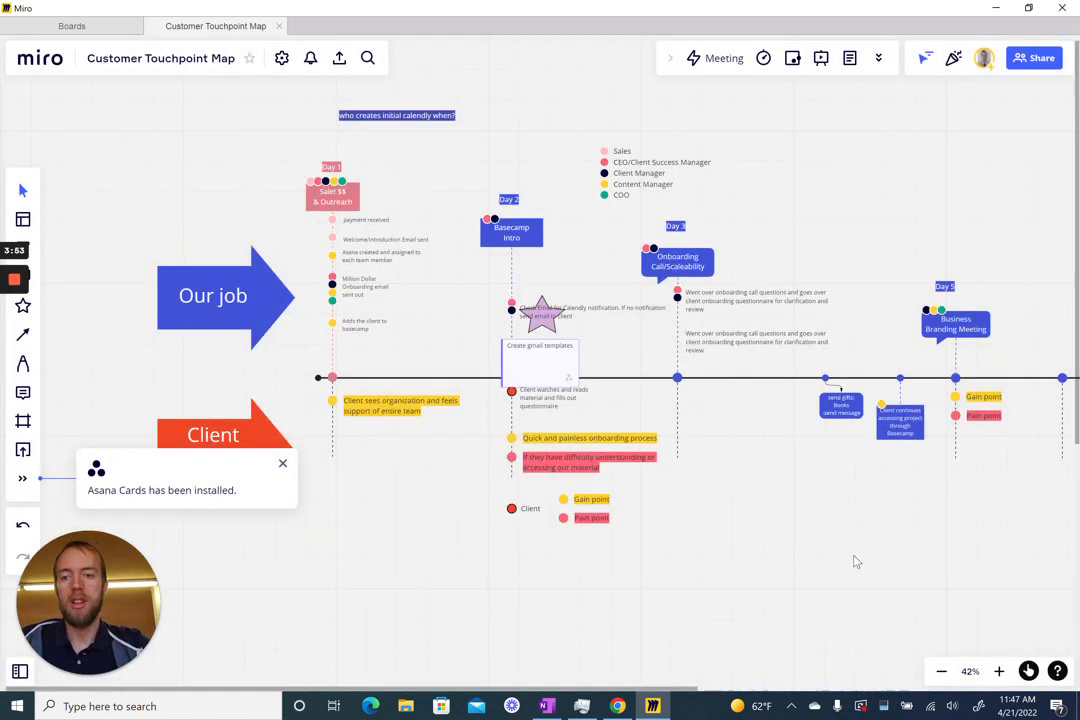
# - Position the Create gmail templates card right of the purple star above the timeline
pyautogui.moveTo(540, 345); pyautogui.dragTo(400, 442)
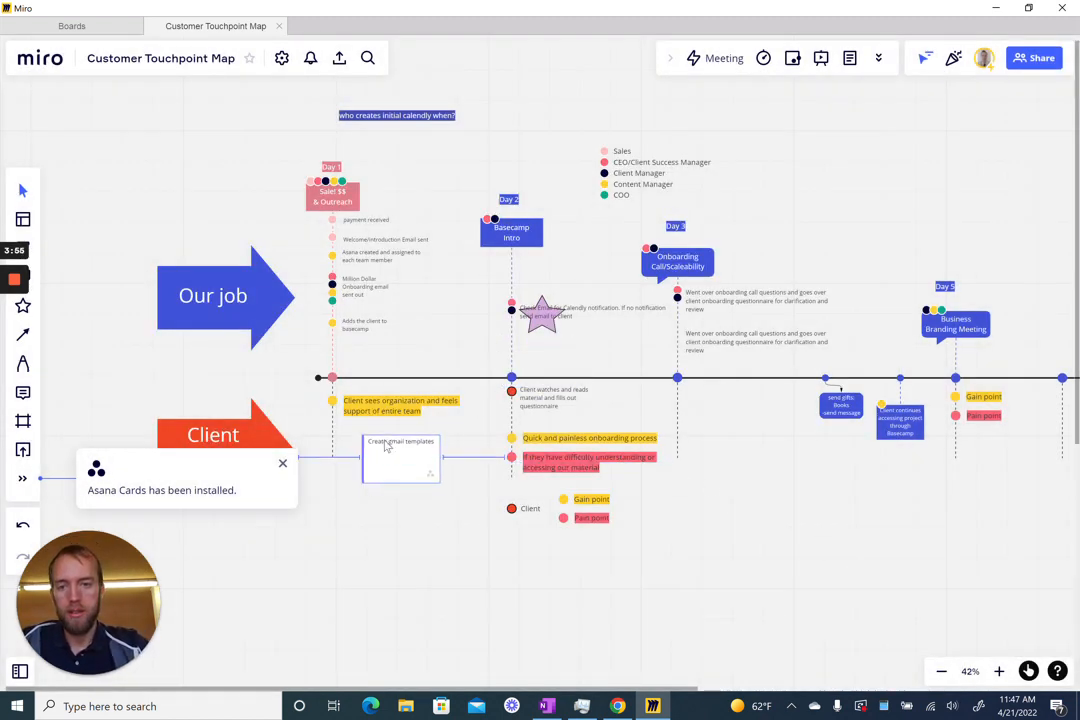
pyautogui.moveTo(401, 459); pyautogui.dragTo(421, 470)
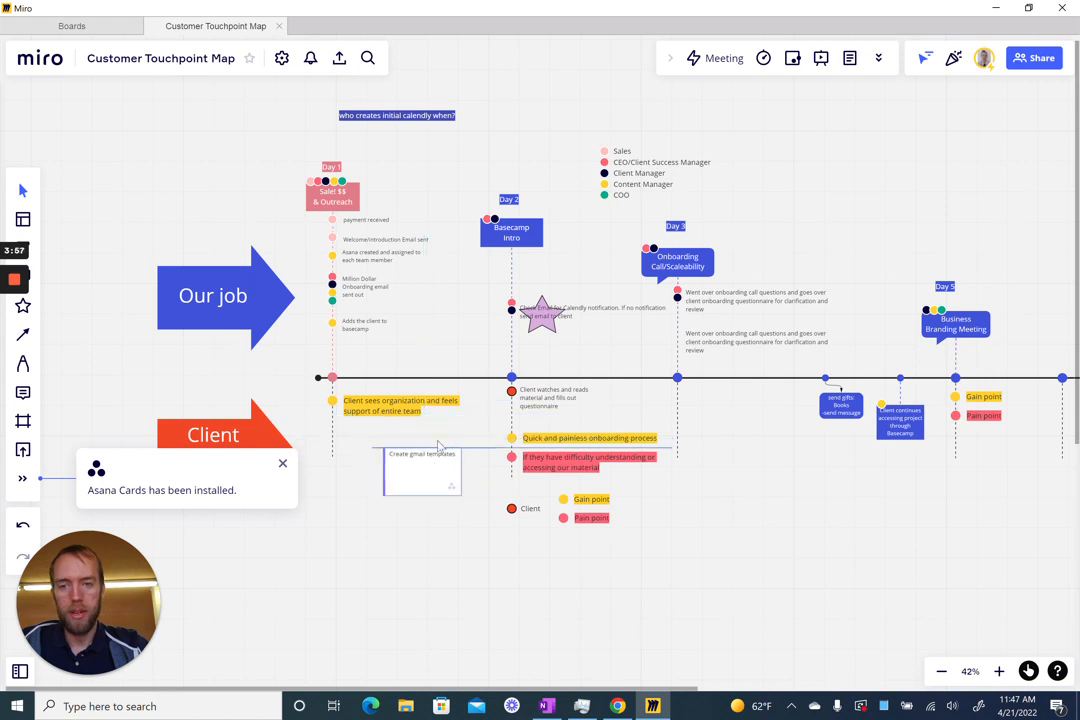
pyautogui.moveTo(420, 468); pyautogui.dragTo(605, 348)
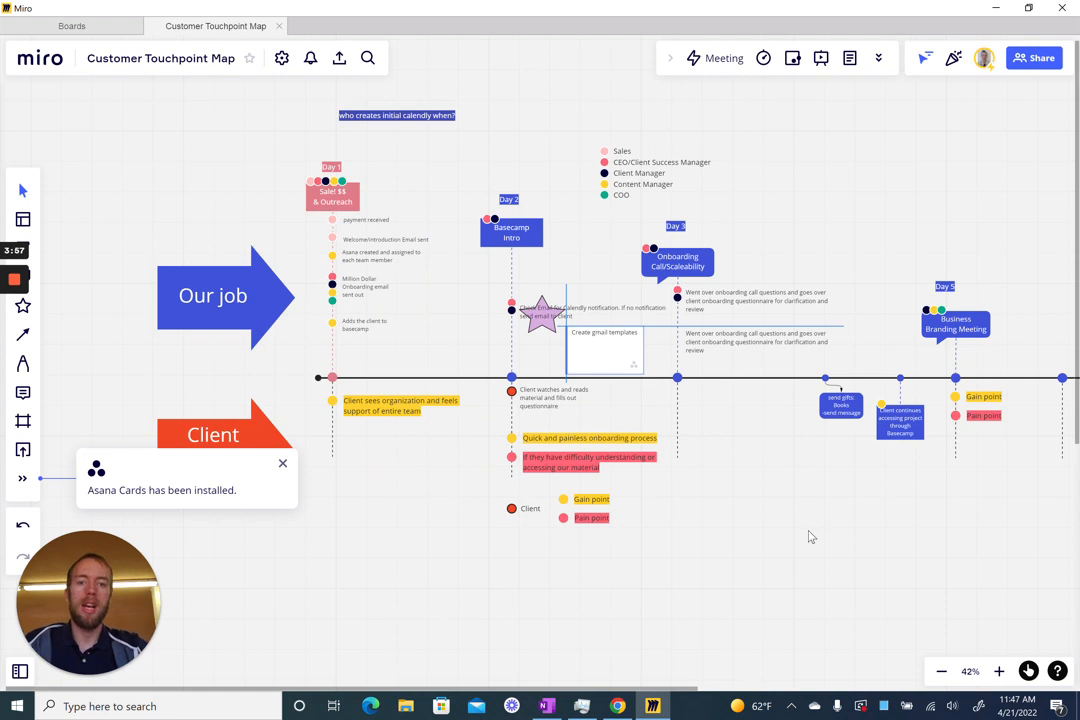
pyautogui.click(603, 350)
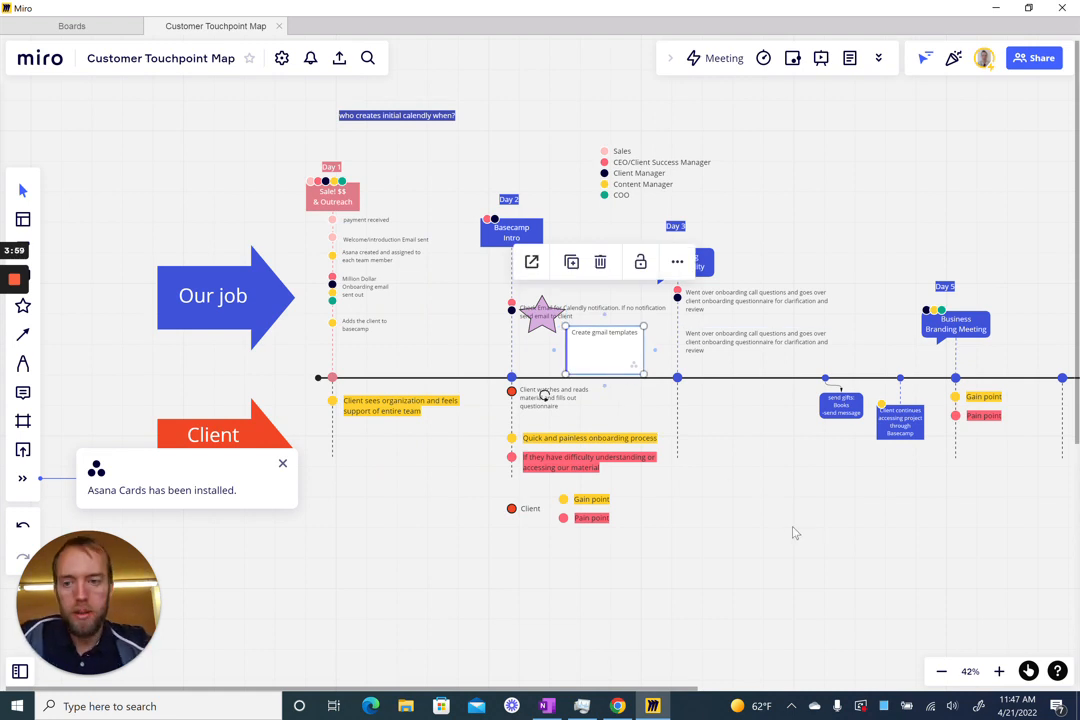